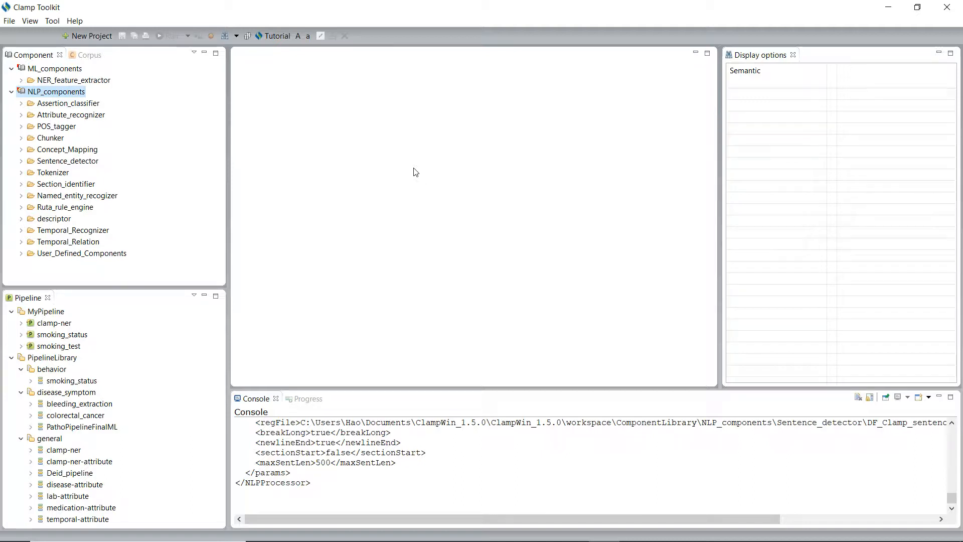
Expand Sentence_detector and DF_Clamp_sentence_detector to show config.conf, defaultAbbrs.txt, sectionHeaders.txt and splitPatterns.txt
left_click(67, 161)
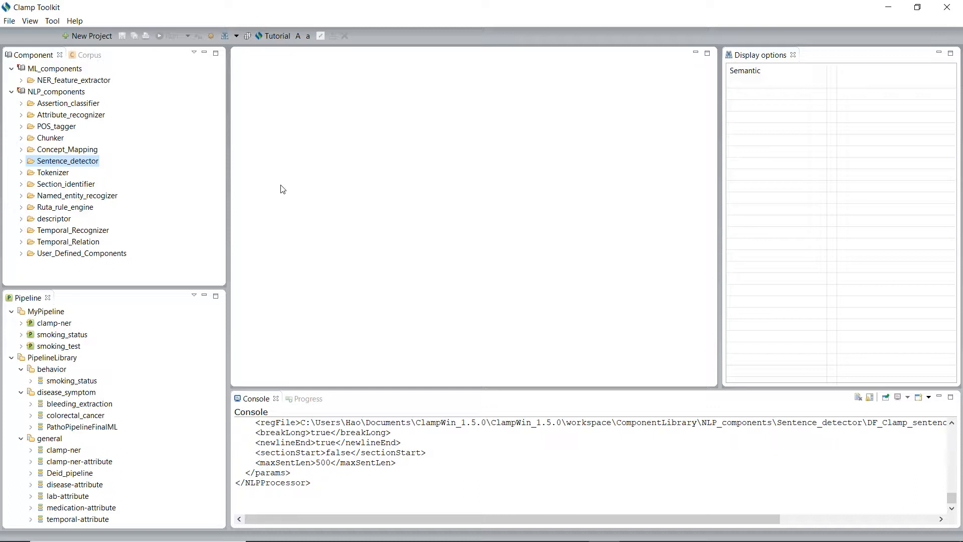
mouse_move(358, 197)
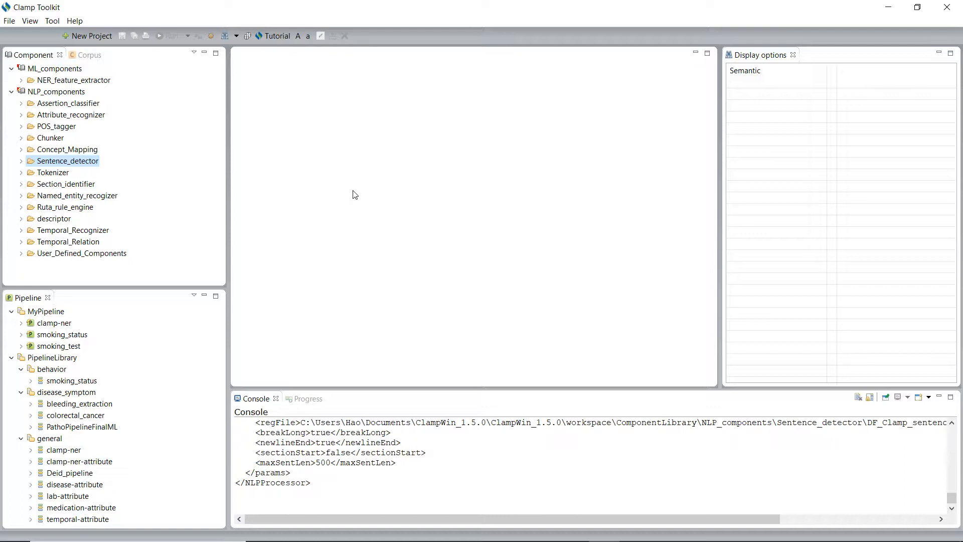
mouse_move(335, 201)
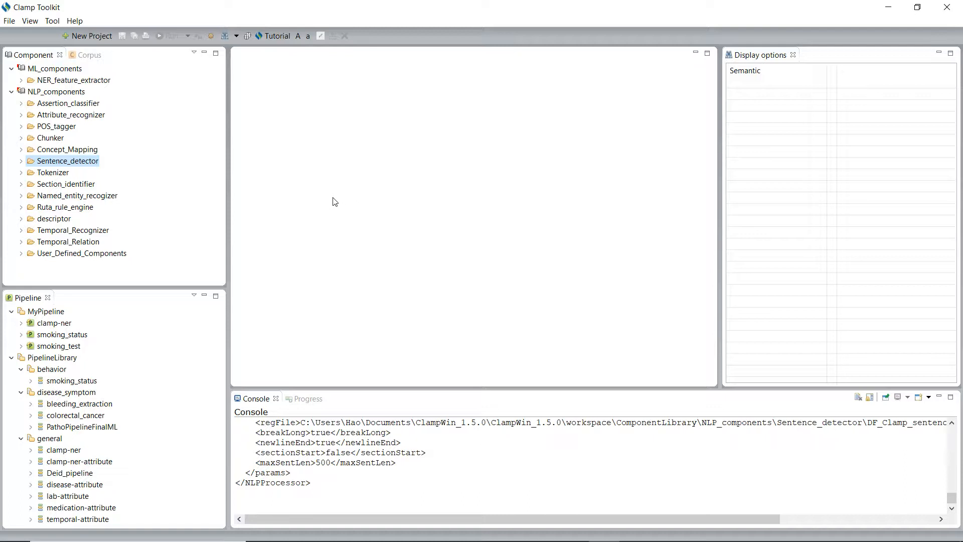
left_click(21, 161)
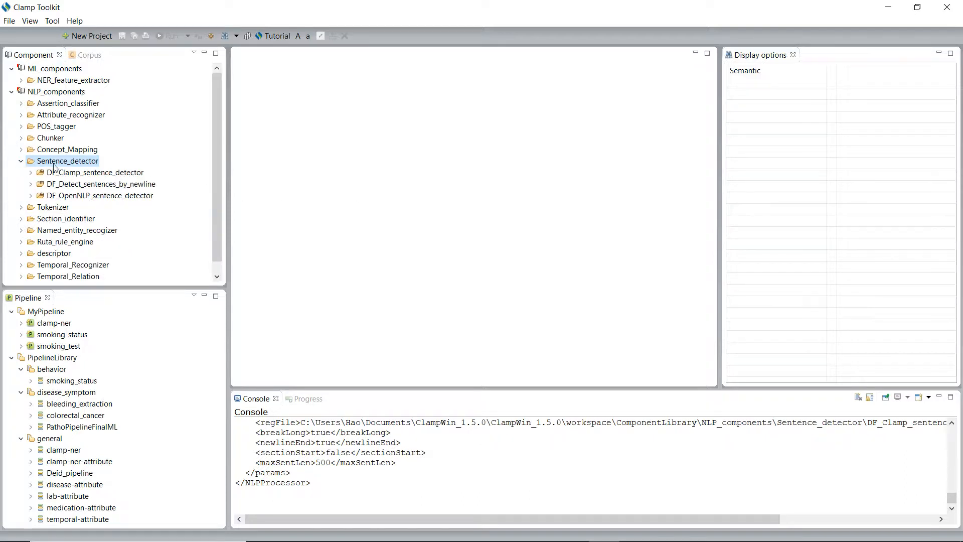
mouse_move(168, 168)
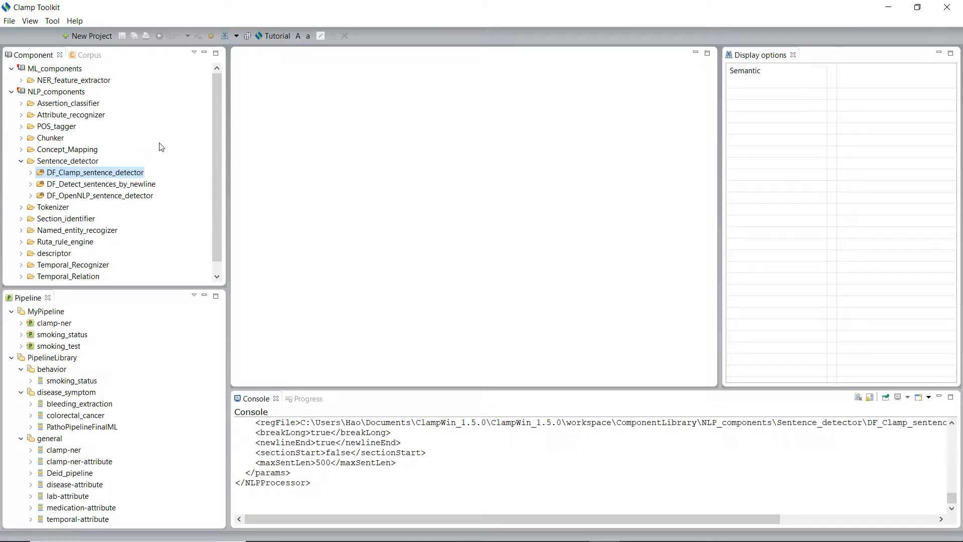
mouse_move(158, 151)
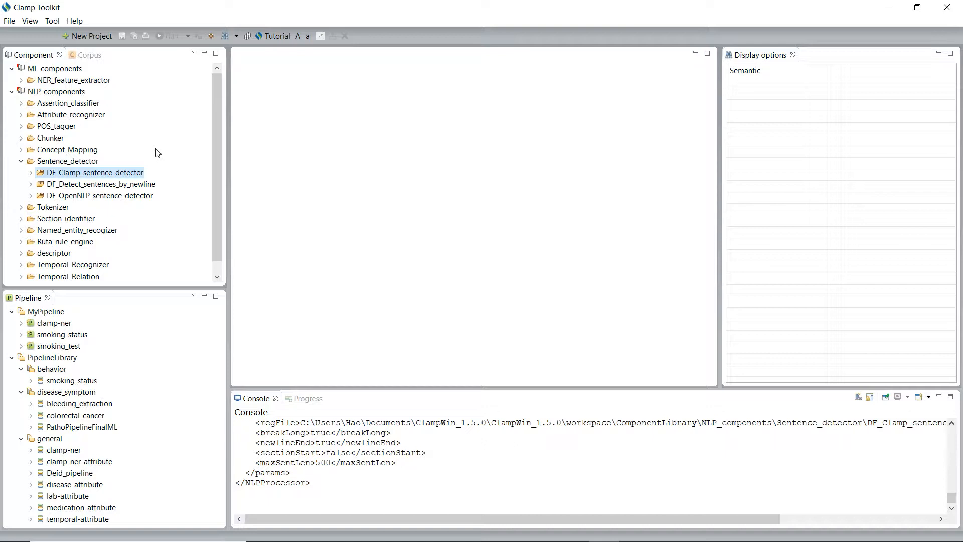
mouse_move(206, 152)
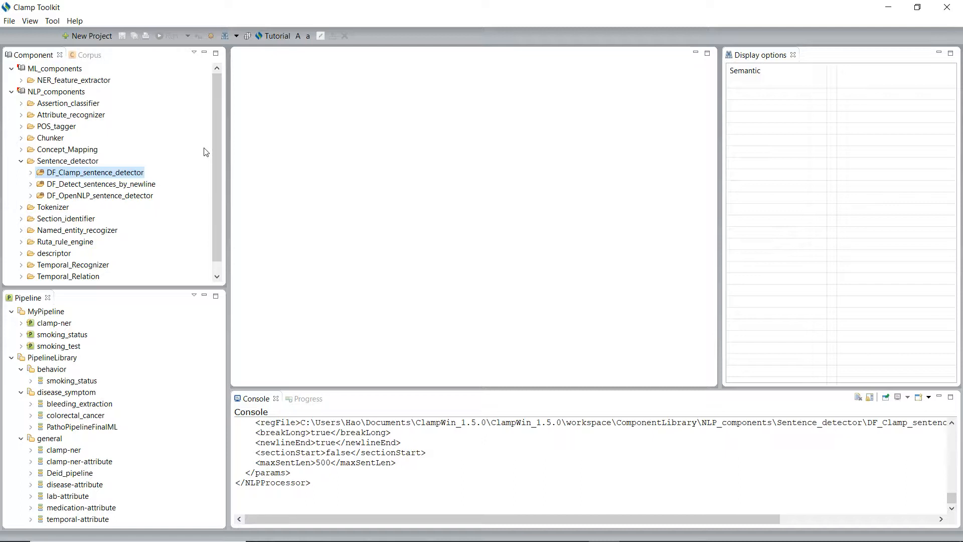
left_click(31, 171)
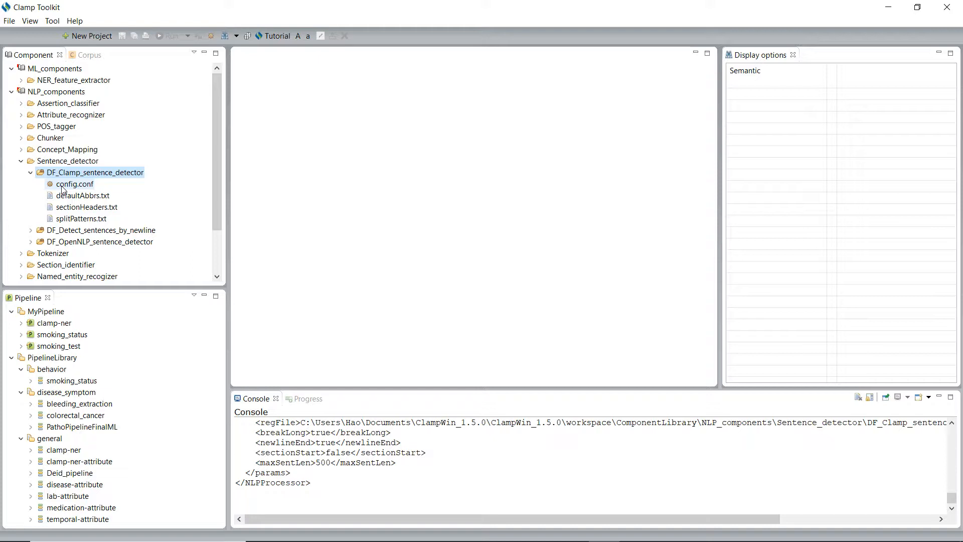
Show DF_Clamp_sentence_detector's config.conf with defaultAbbrs.txt as the Medical Abbreviations file
double_click(75, 183)
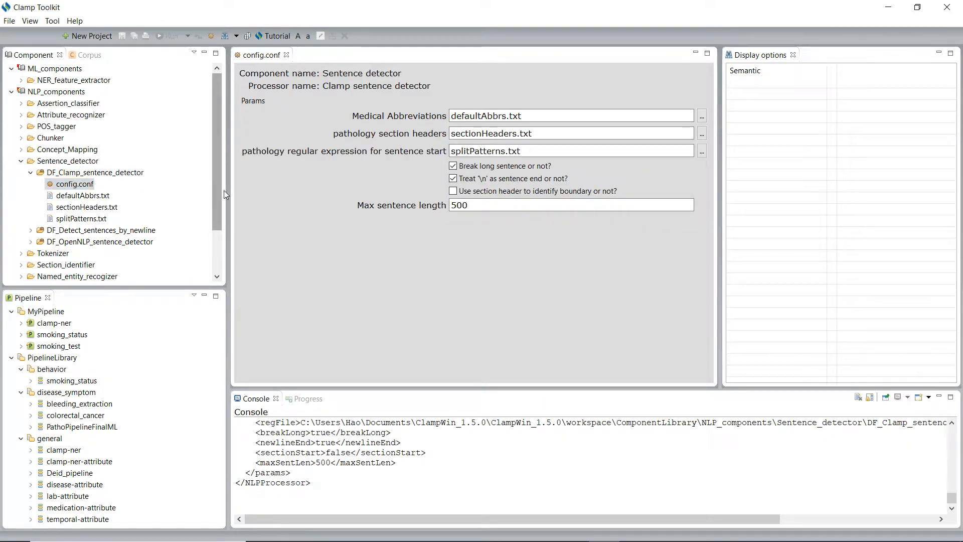
mouse_move(384, 121)
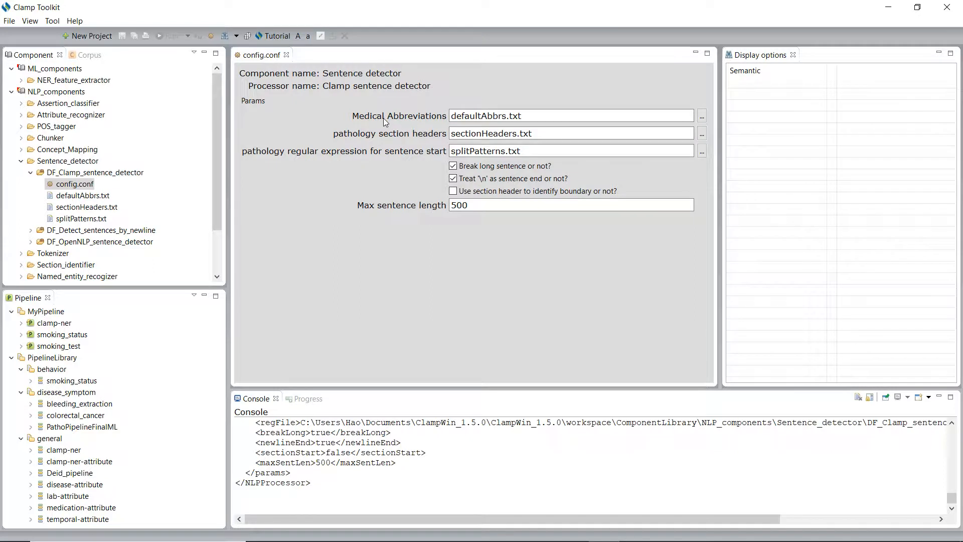
mouse_move(372, 121)
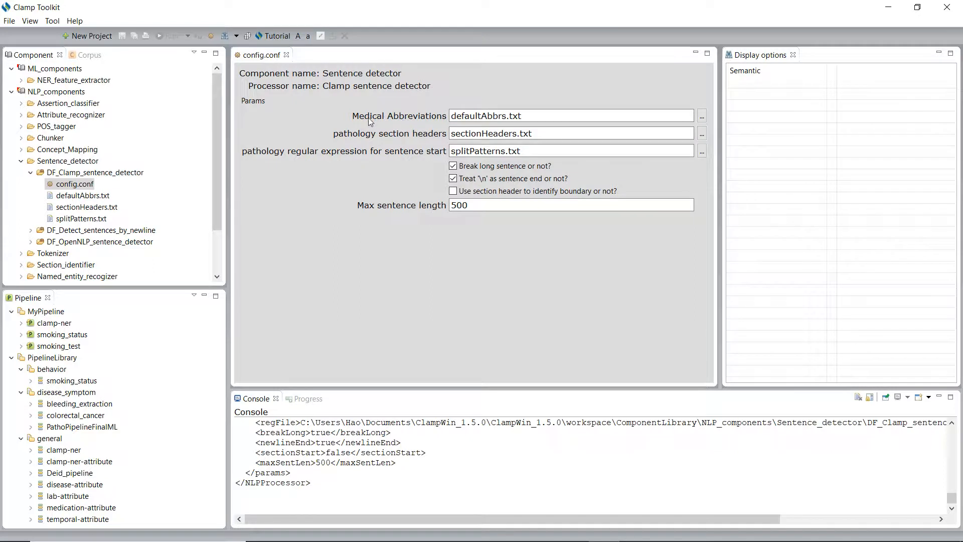
mouse_move(397, 136)
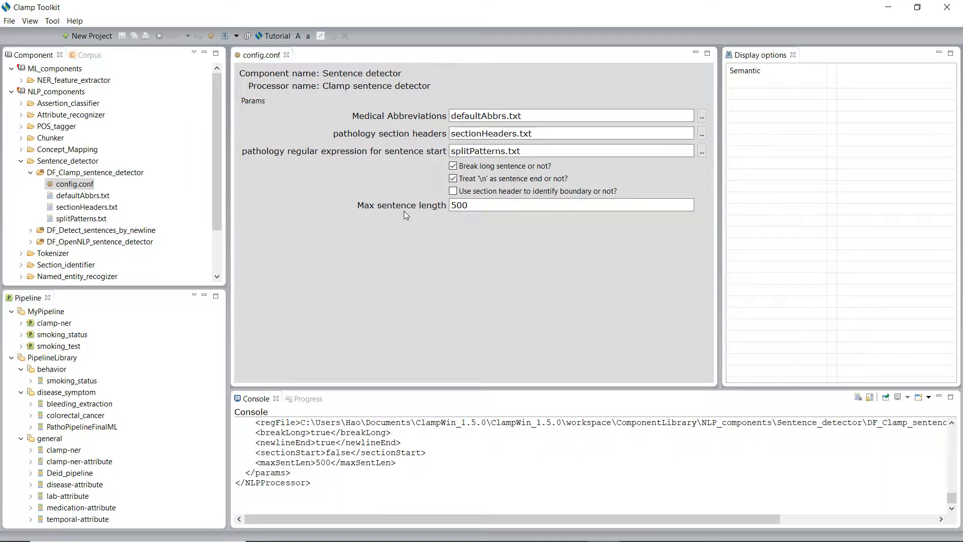
mouse_move(346, 204)
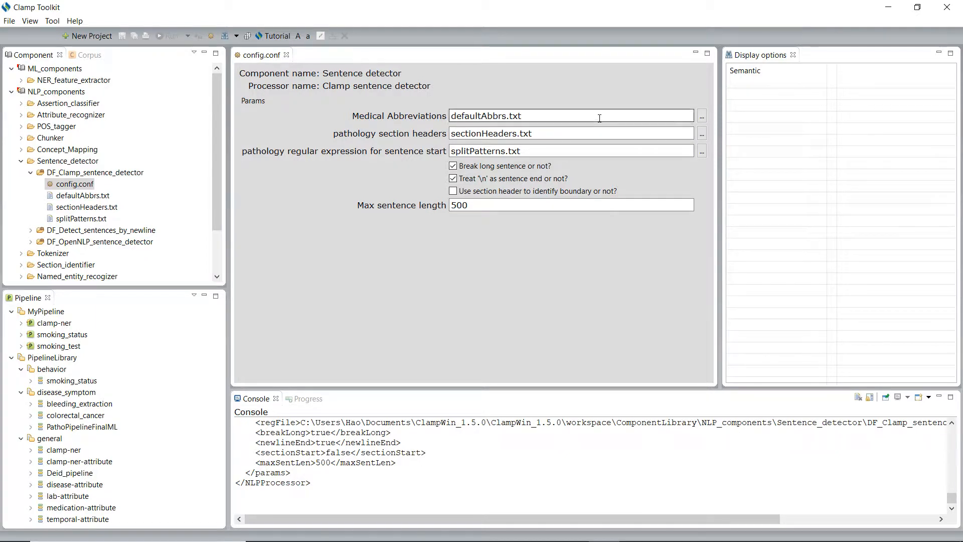
mouse_move(611, 113)
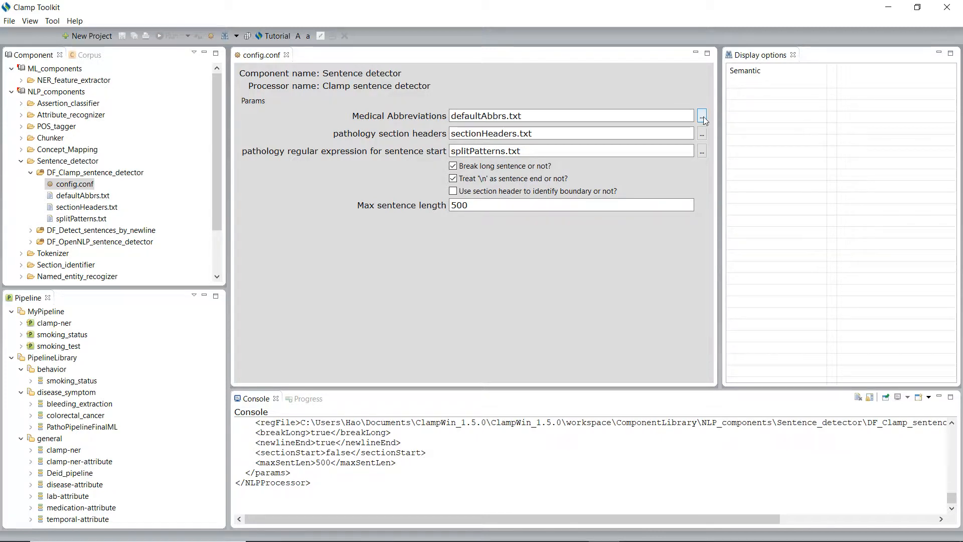
Switch the Medical Abbreviations file to myAbbrs.txt and close the config.conf editor
left_click(701, 115)
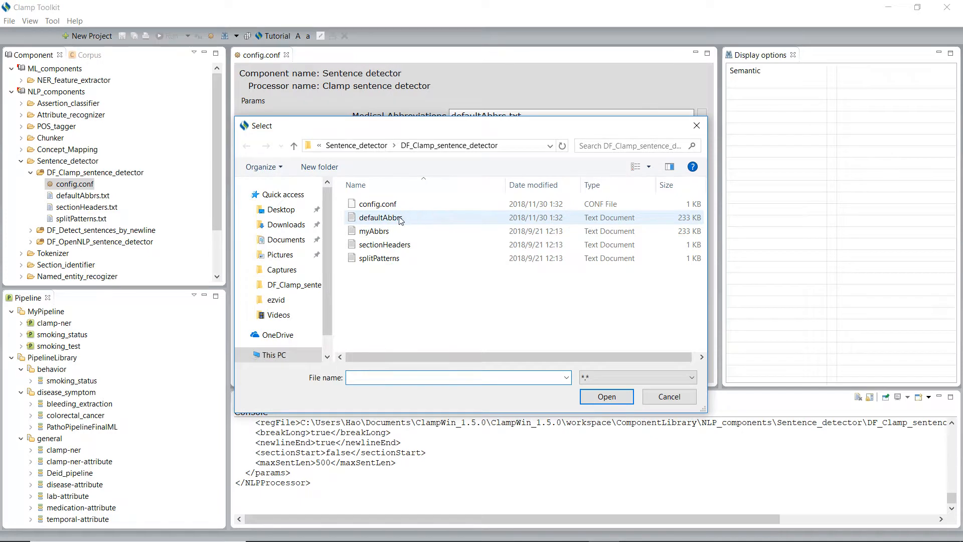
mouse_move(373, 231)
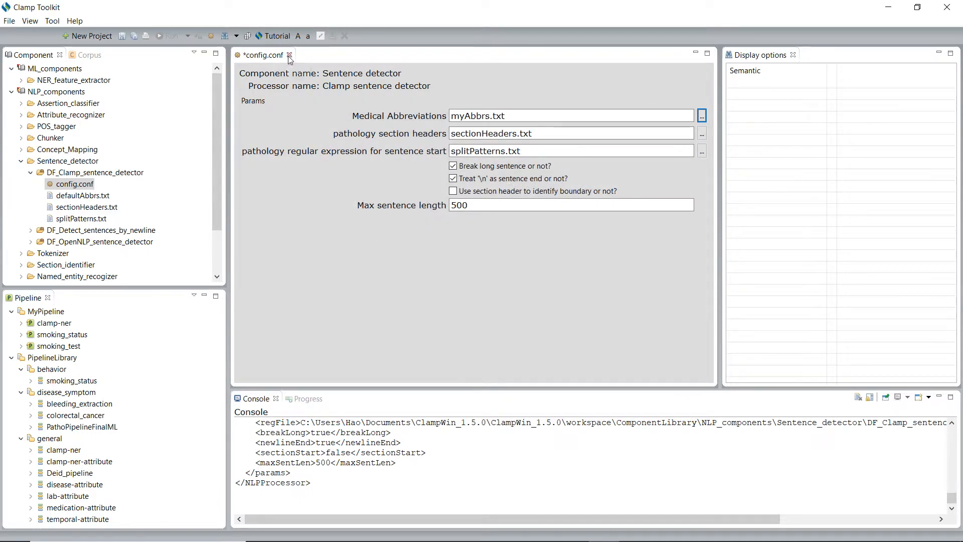
left_click(289, 55)
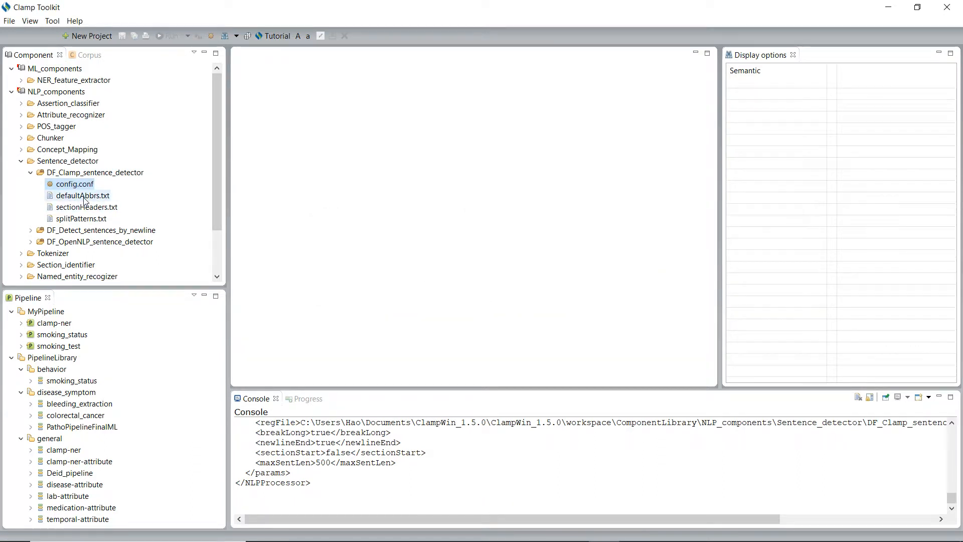
Add newTerm as the first entry of defaultAbbrs.txt, save it and close the editor
double_click(81, 196)
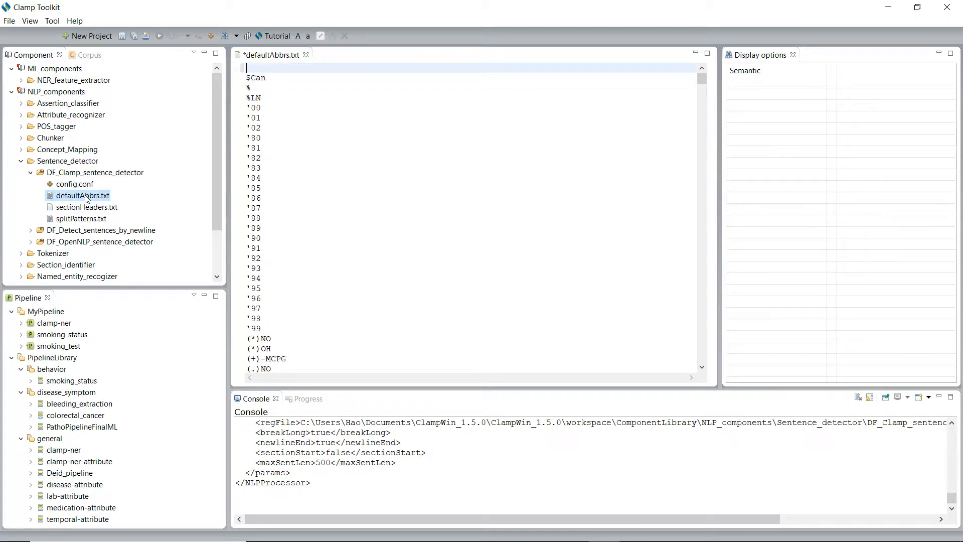
type("newTerm")
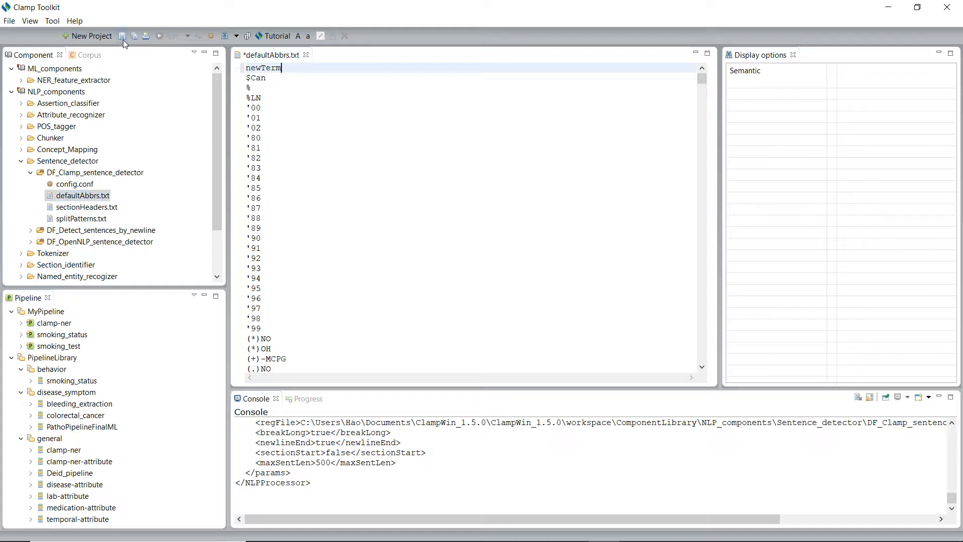
mouse_move(122, 37)
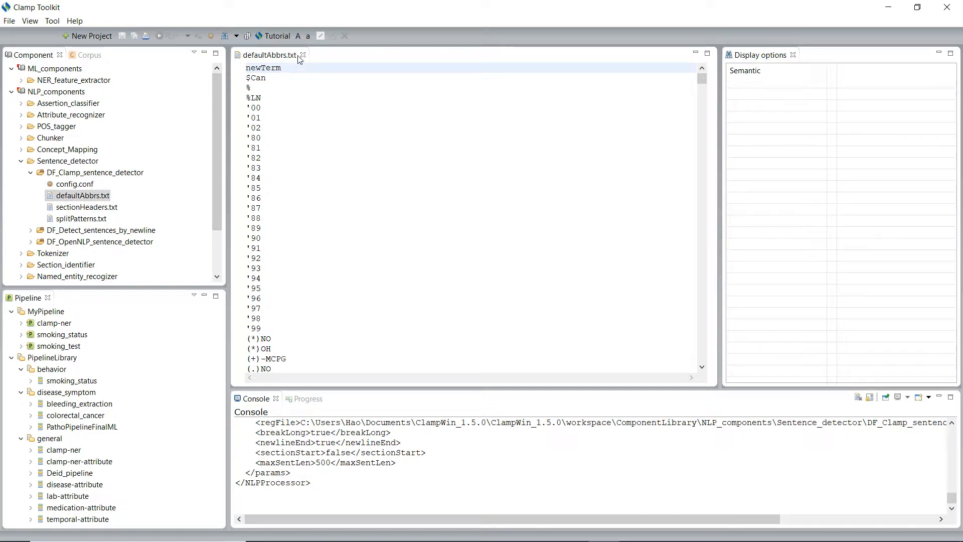
left_click(302, 54)
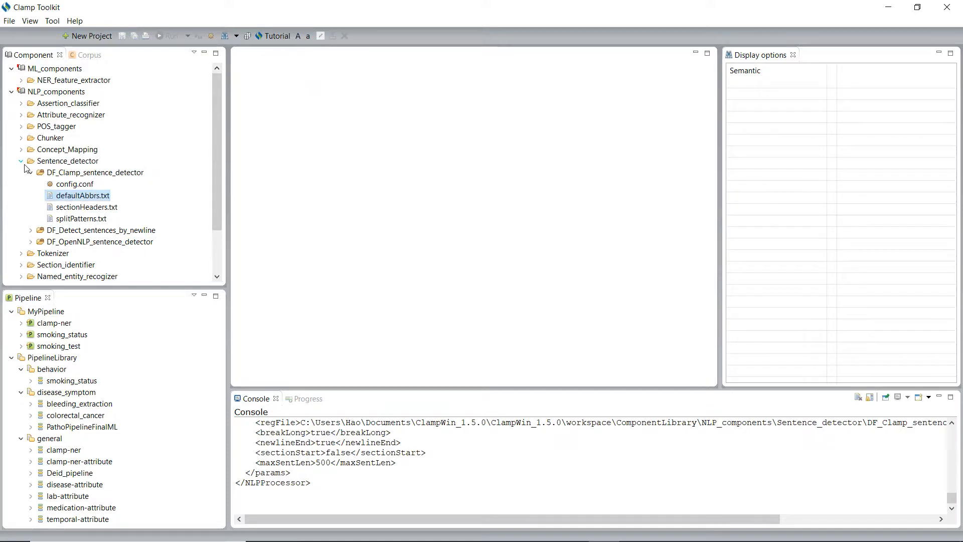
left_click(30, 171)
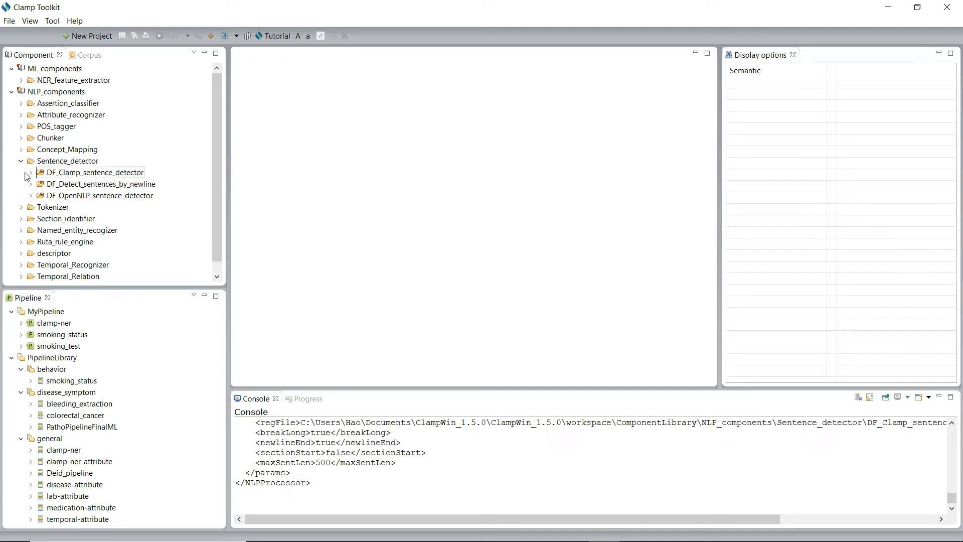
mouse_move(14, 172)
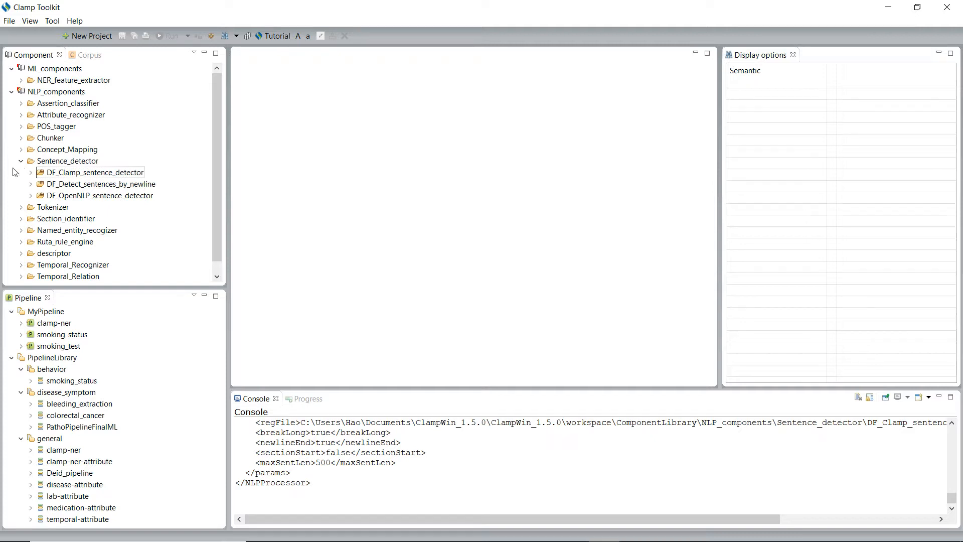
left_click(100, 183)
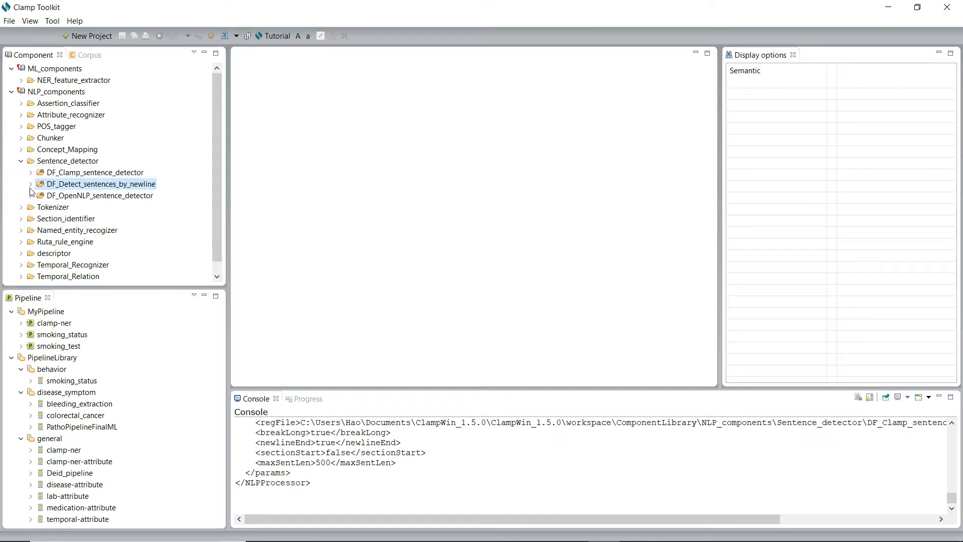
left_click(31, 183)
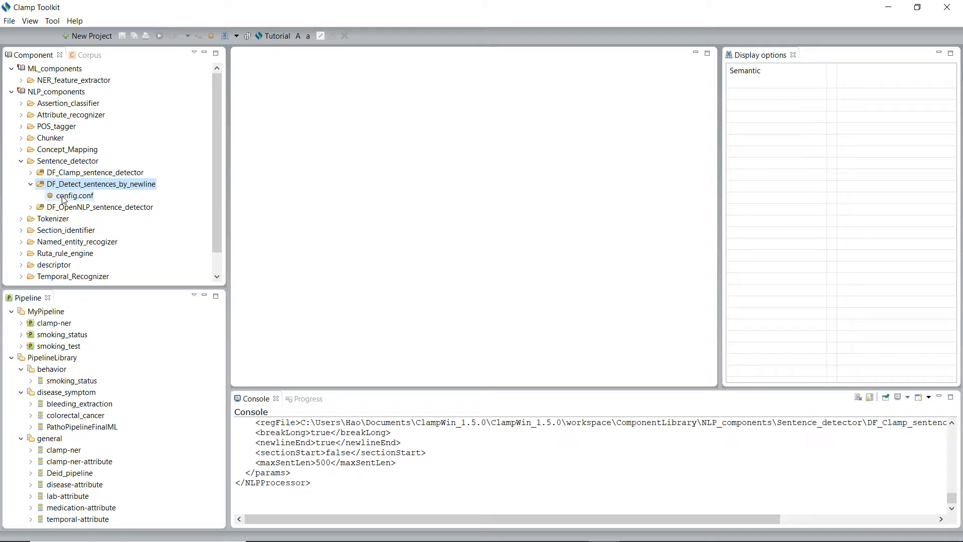
double_click(76, 196)
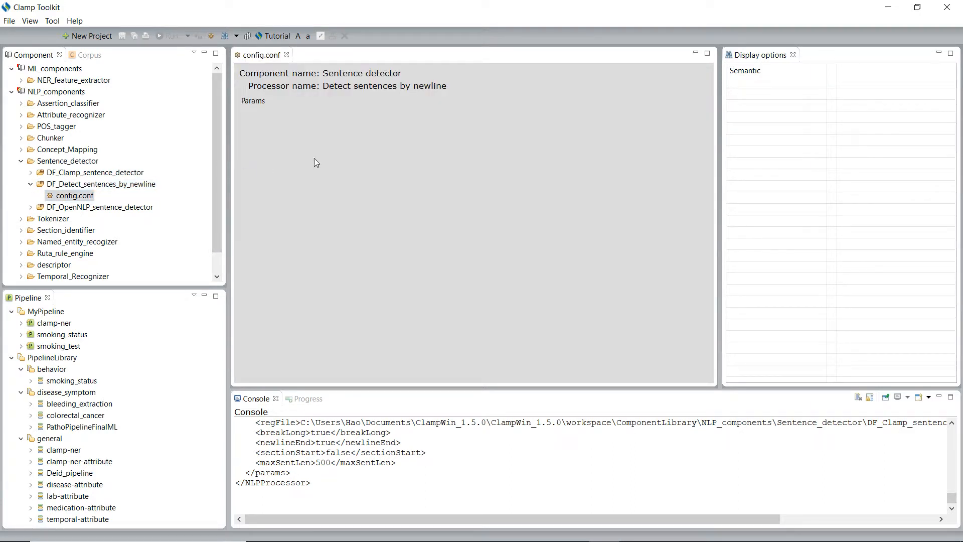
mouse_move(405, 187)
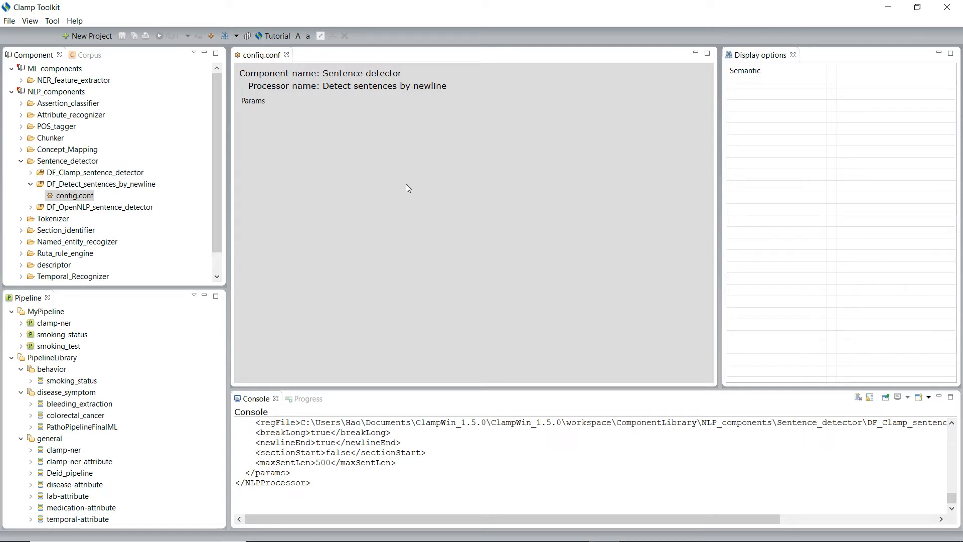
mouse_move(392, 178)
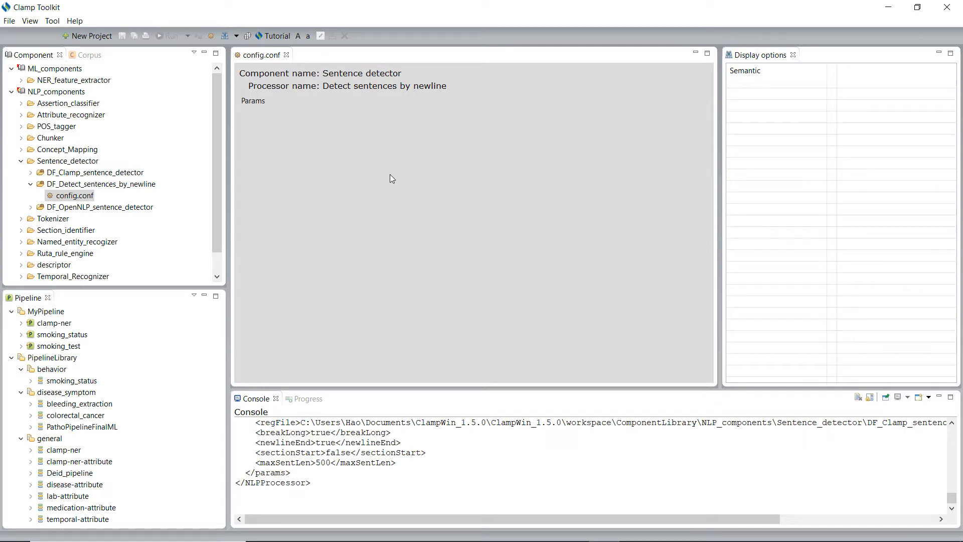
mouse_move(286, 55)
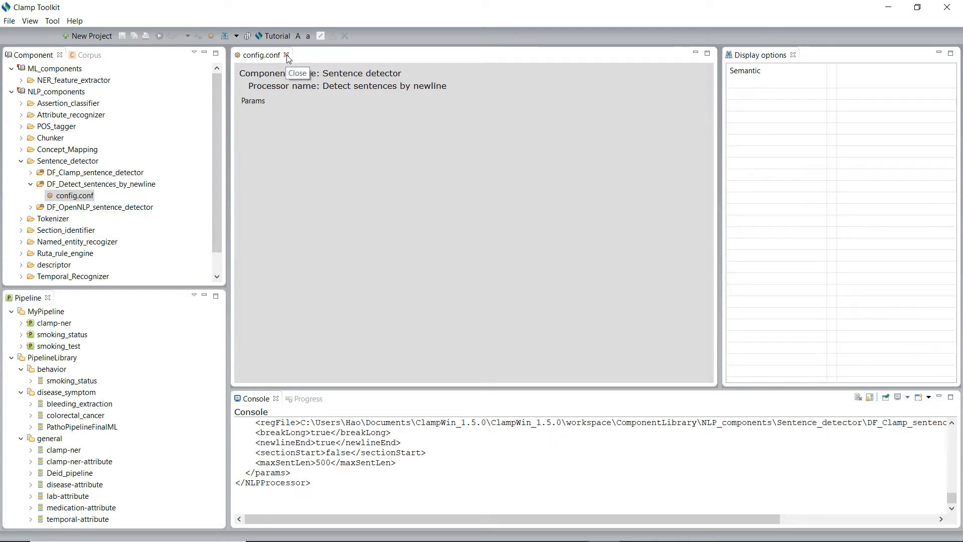
left_click(285, 54)
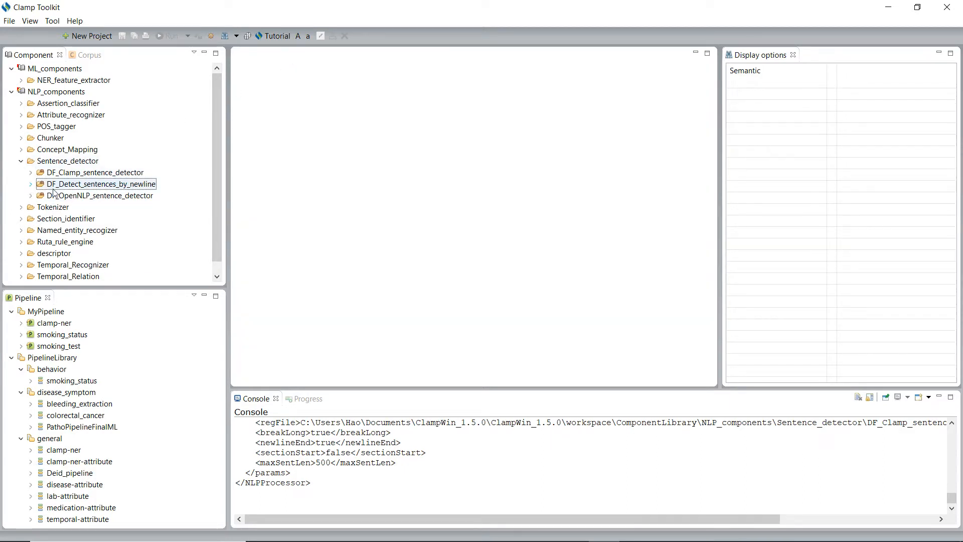
left_click(99, 196)
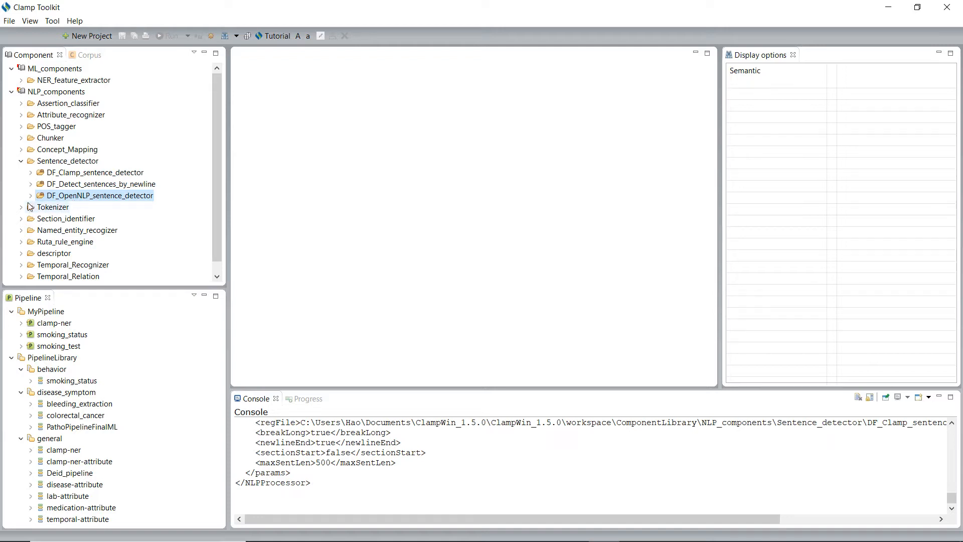
Show DF_OpenNLP_sentence_detector's config.conf with model file en-sent.bin
left_click(31, 196)
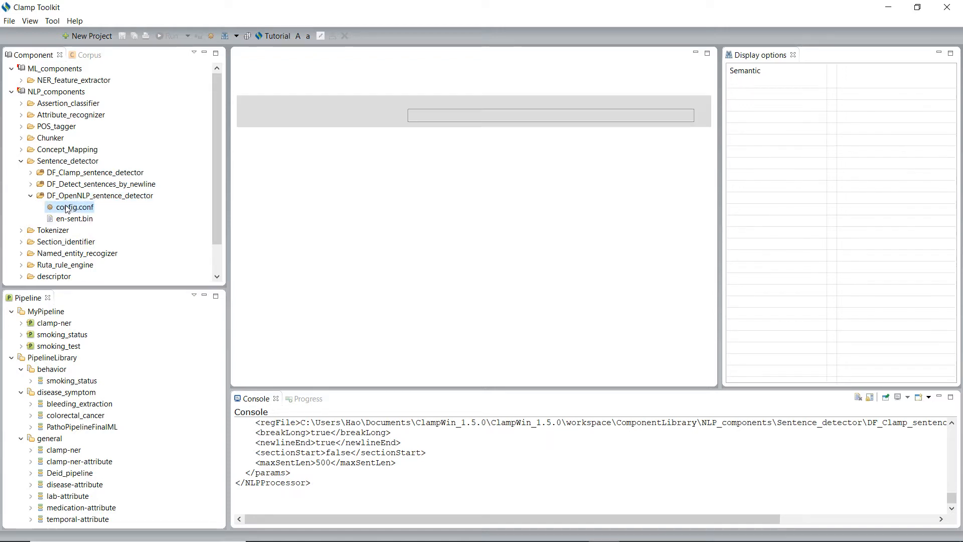
double_click(75, 207)
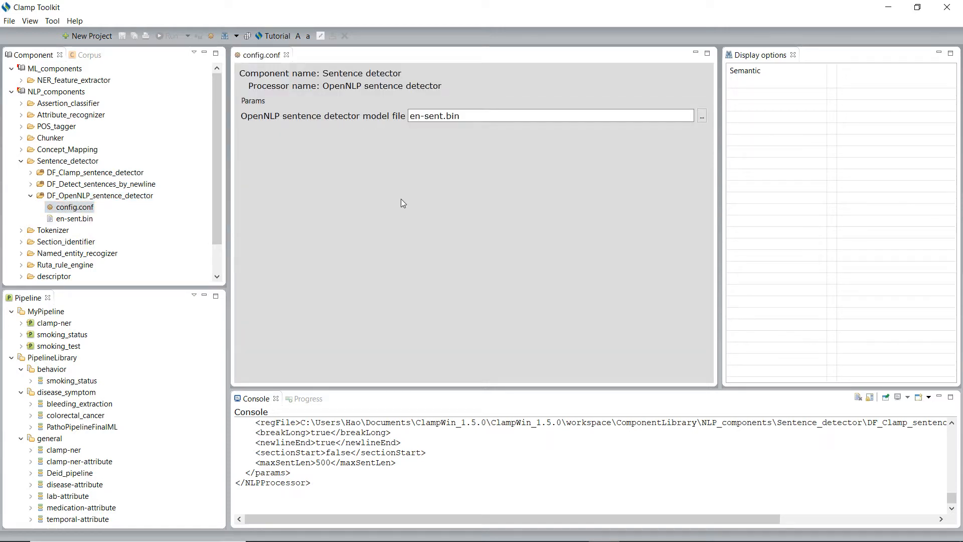
mouse_move(421, 201)
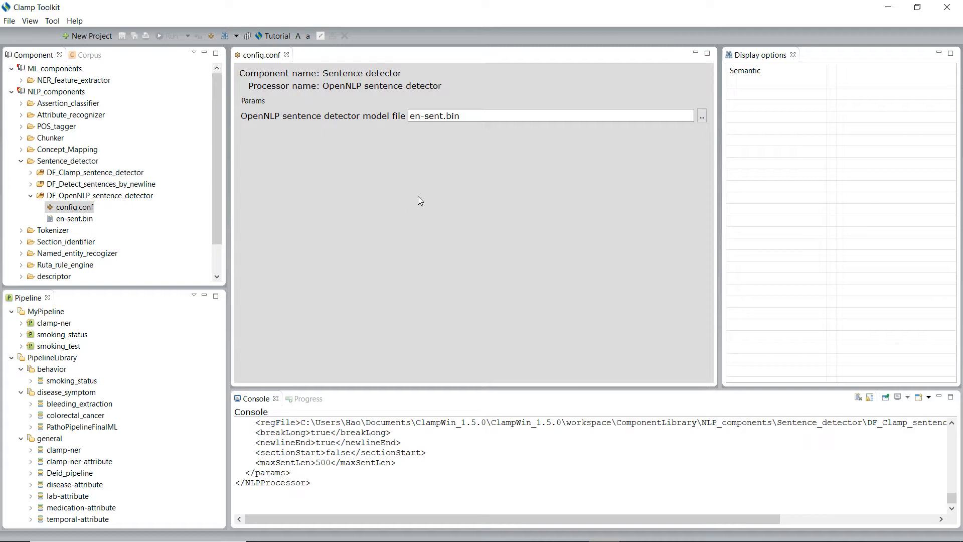
mouse_move(448, 141)
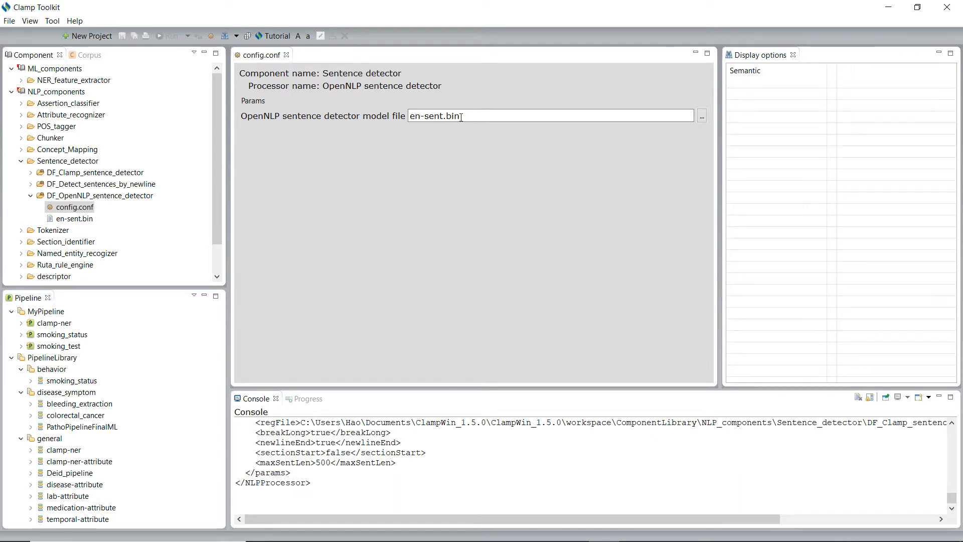
mouse_move(509, 129)
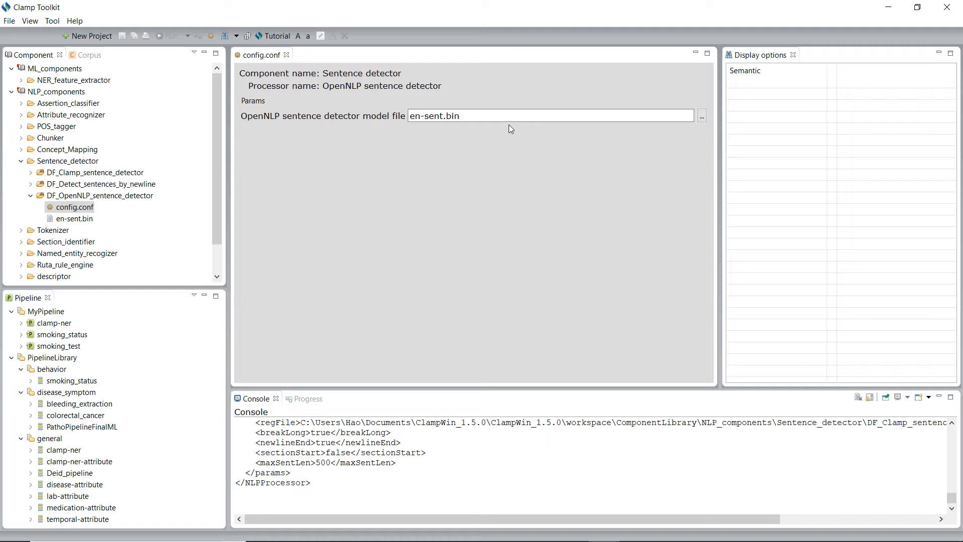
mouse_move(547, 133)
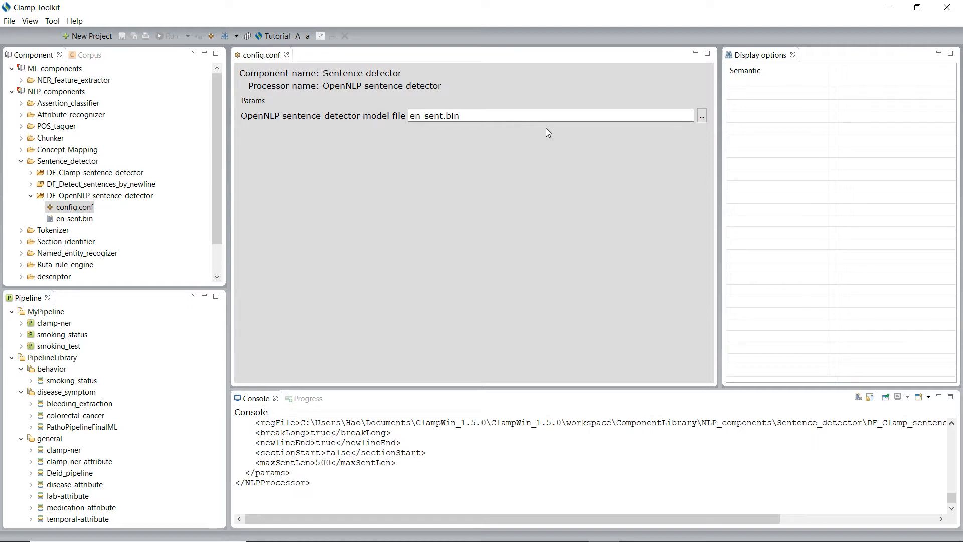
mouse_move(555, 129)
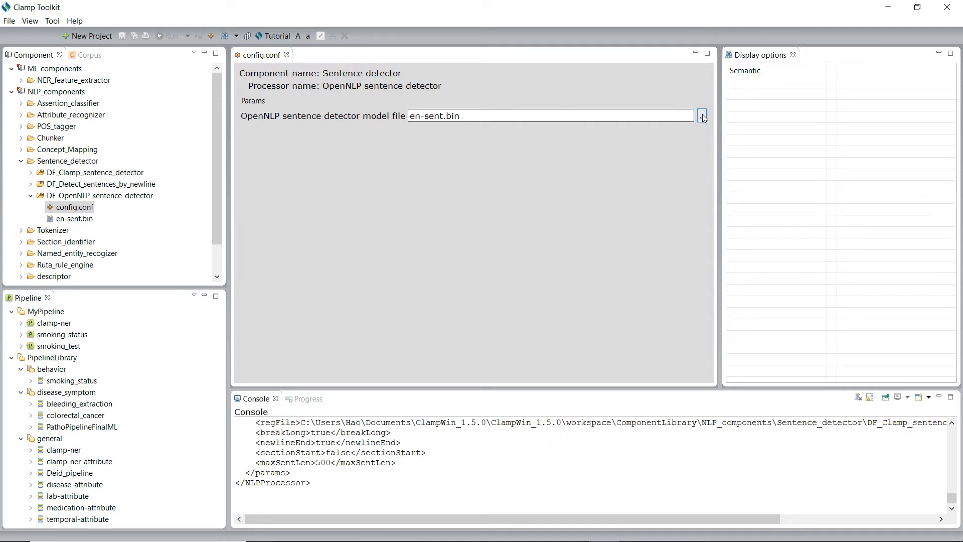
Set the OpenNLP detector's model file to myModel.bin instead of en-sent.bin
left_click(701, 117)
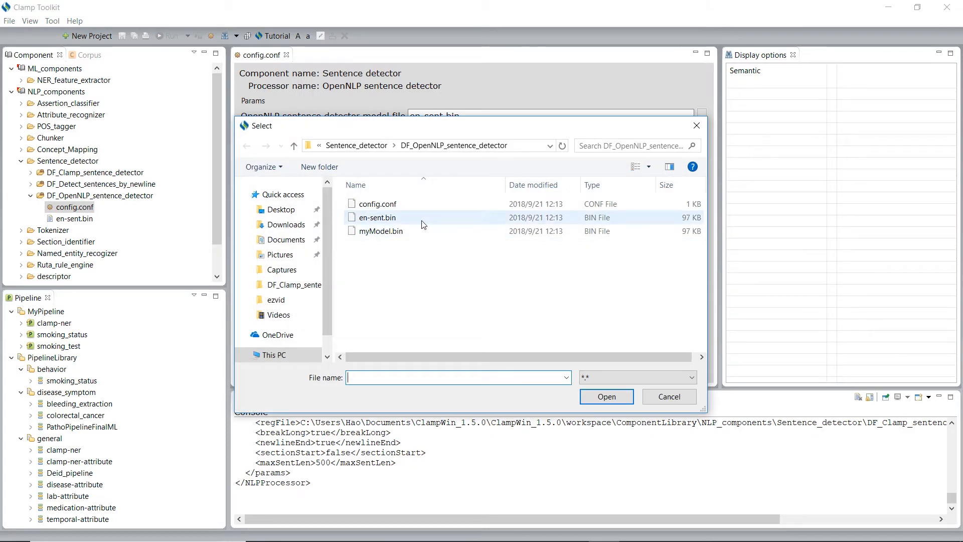
mouse_move(381, 220)
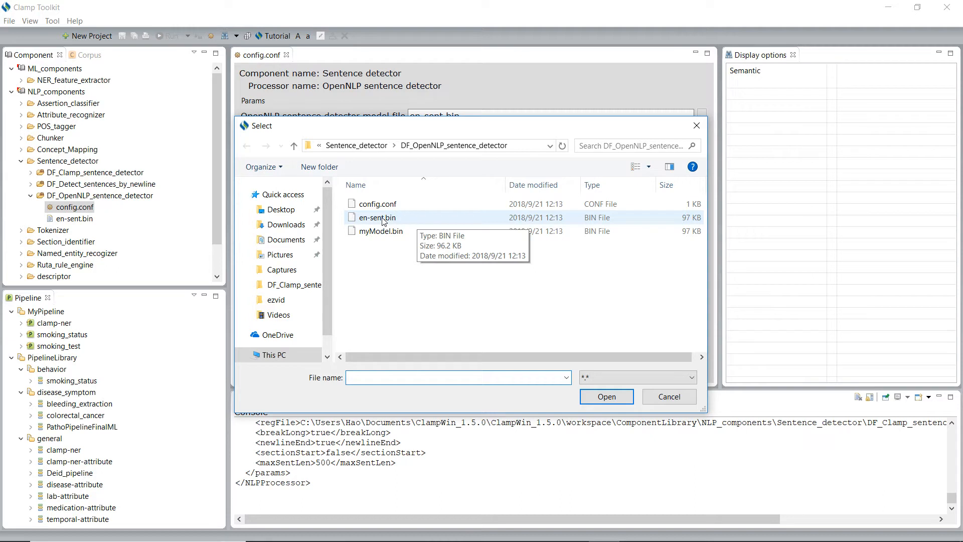
left_click(375, 216)
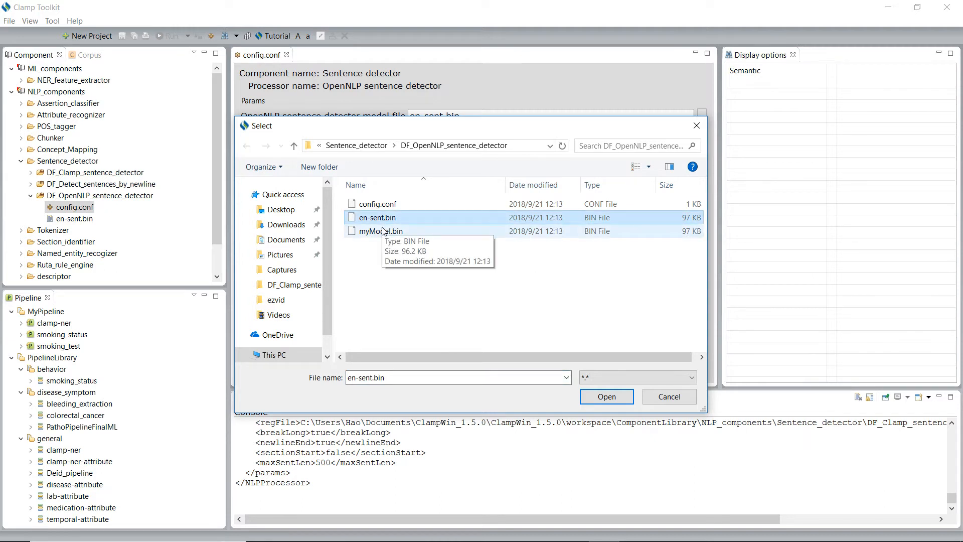
left_click(381, 230)
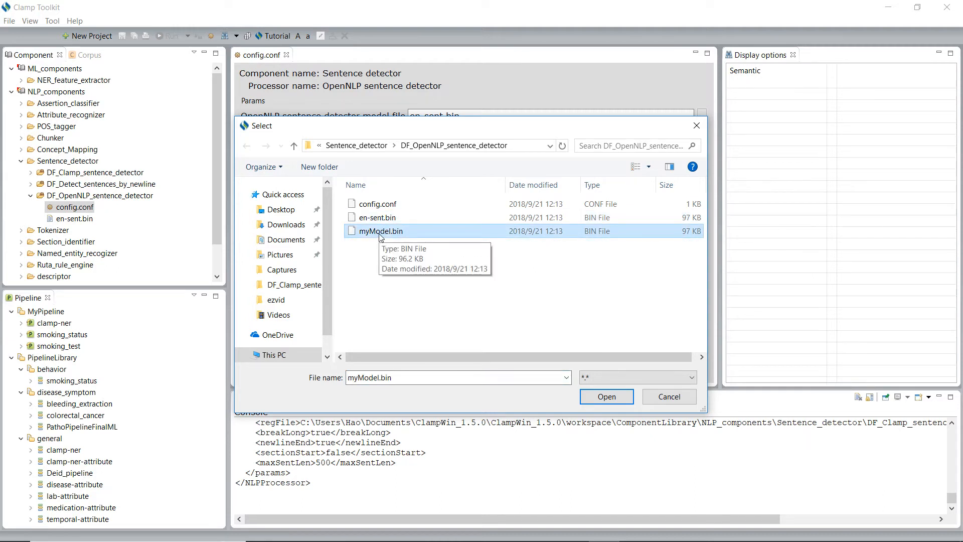
left_click(605, 396)
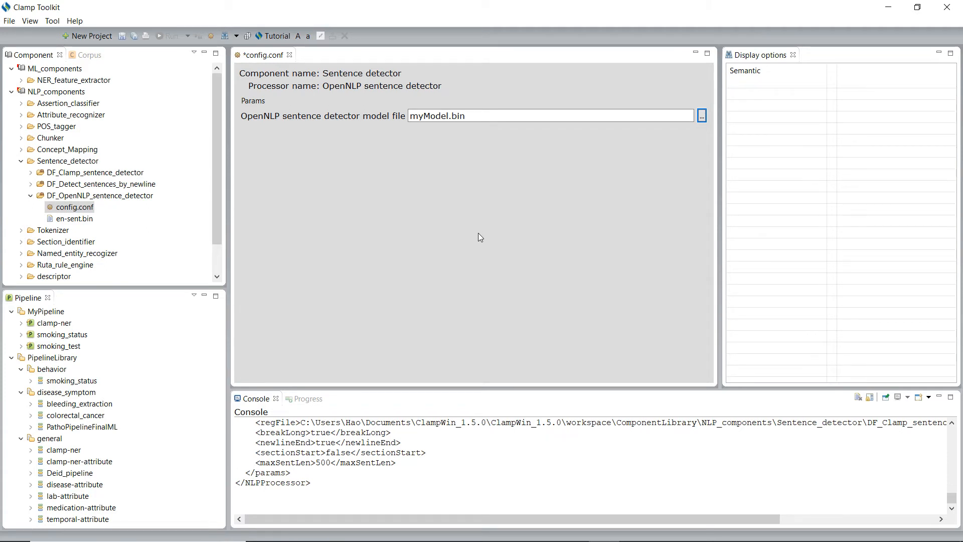
mouse_move(503, 244)
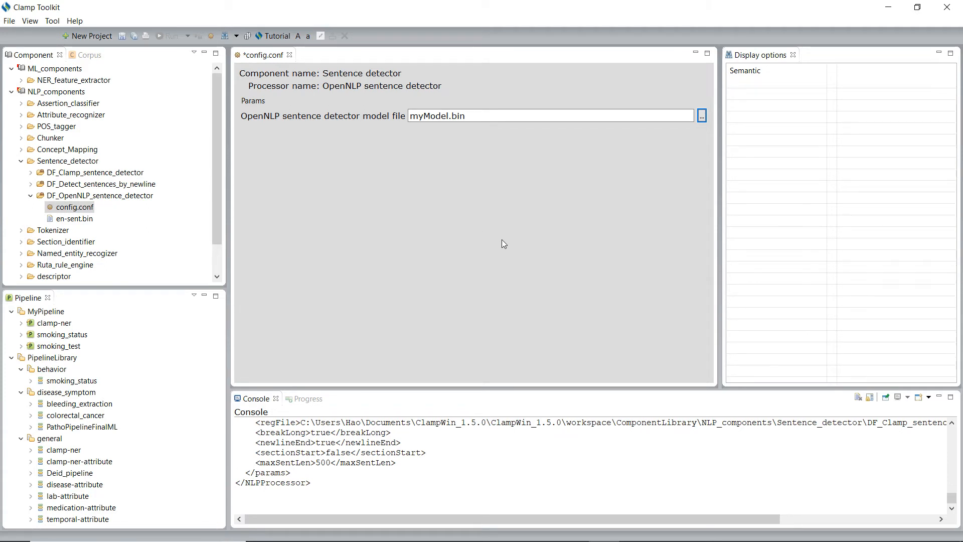